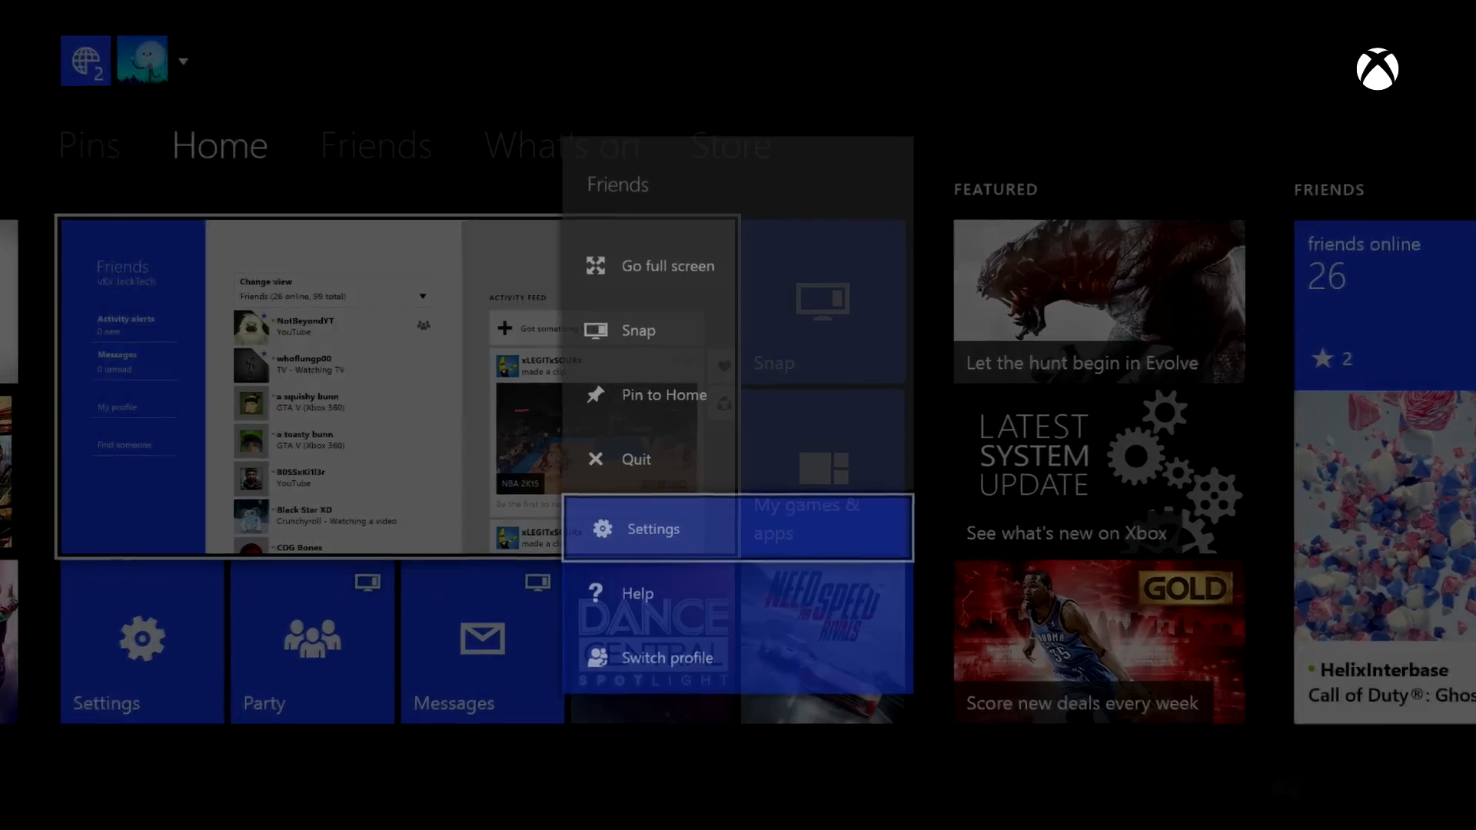
Open Settings from the Home pins to reach the Network page showing Moderate NAT
left_click(653, 528)
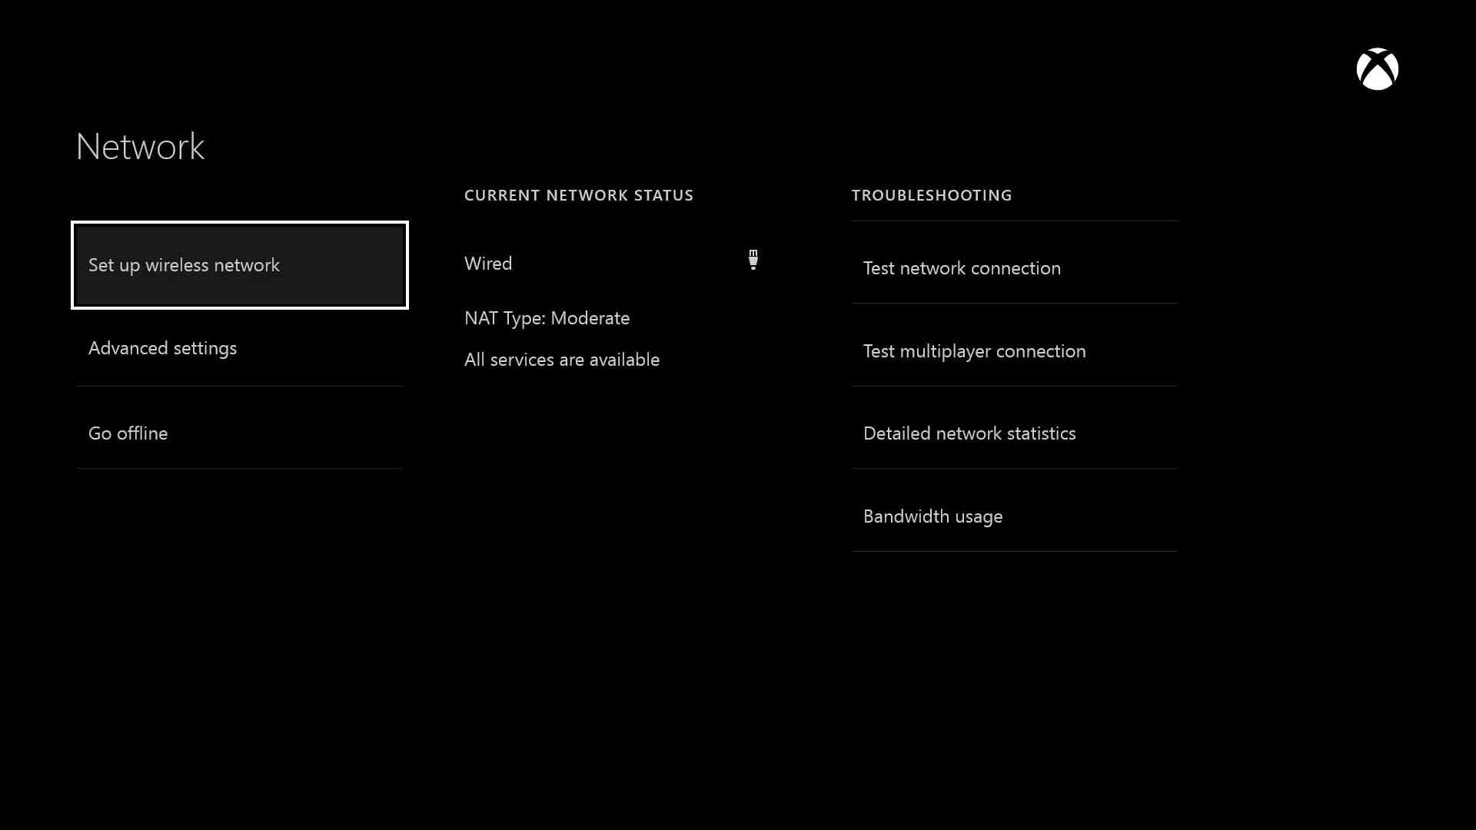
left_click(974, 351)
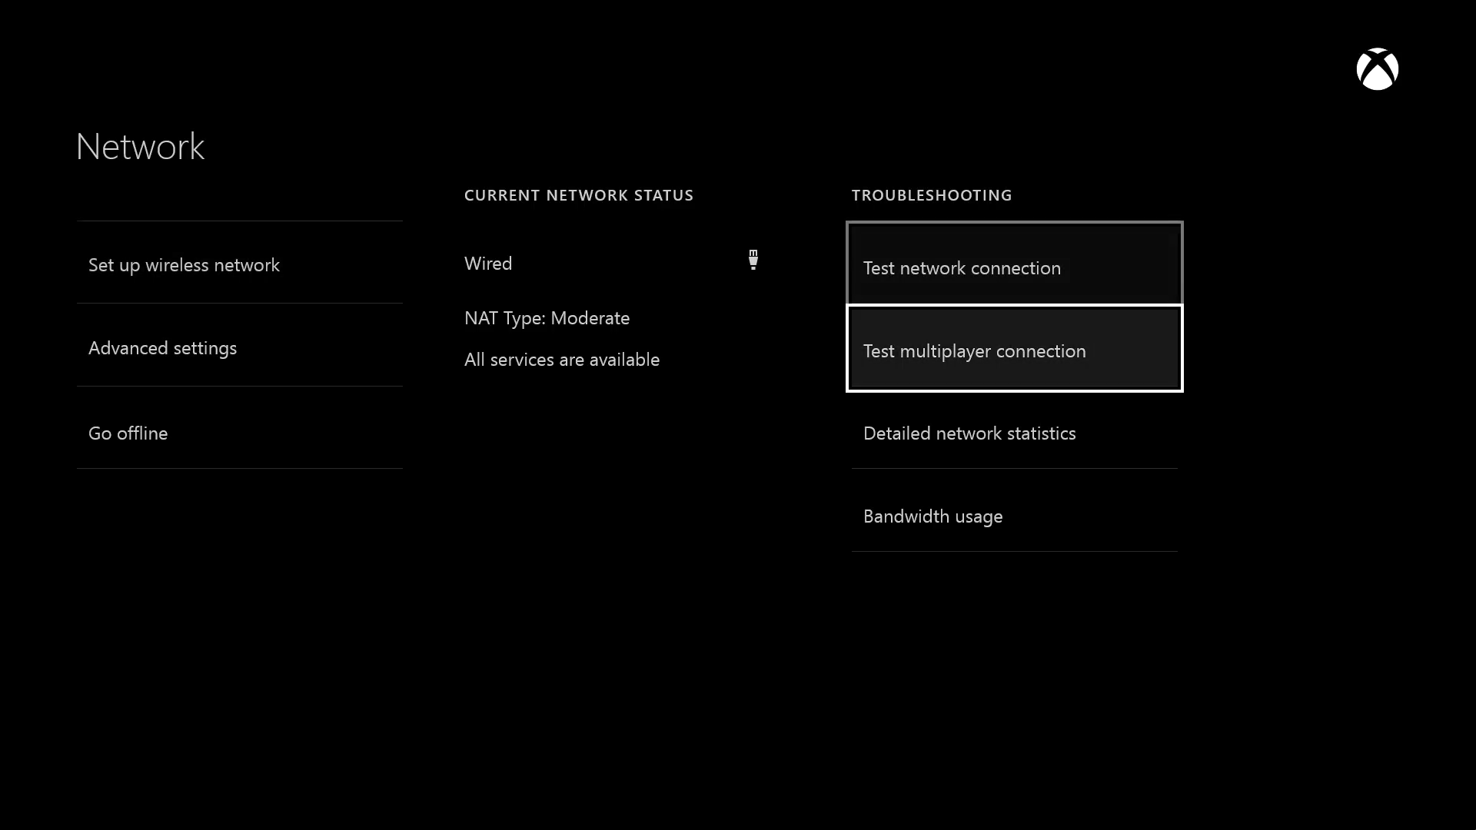
Run the multiplayer connection test and continue back to Network showing NAT Type: Open
left_click(975, 351)
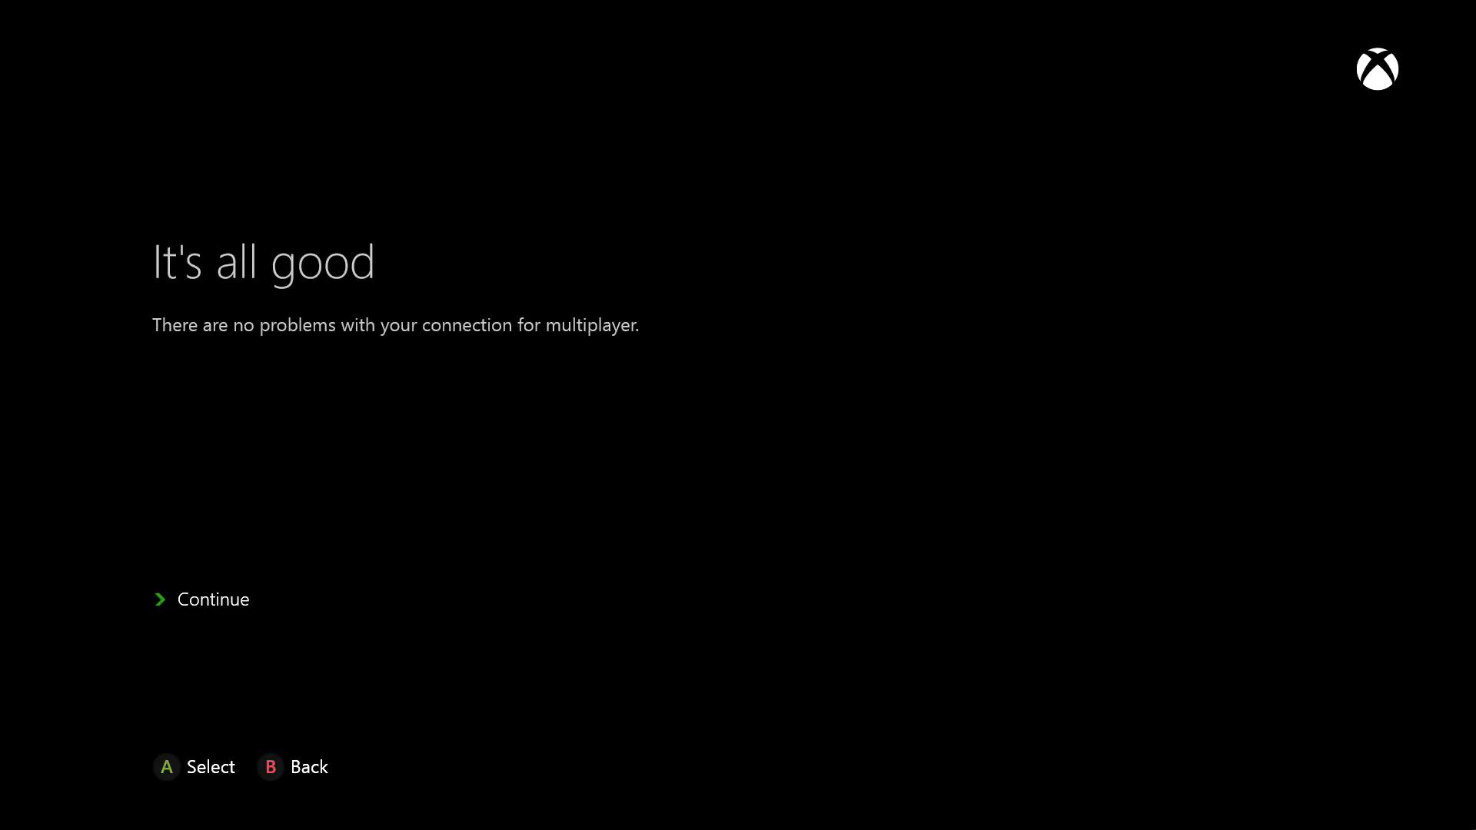
left_click(213, 599)
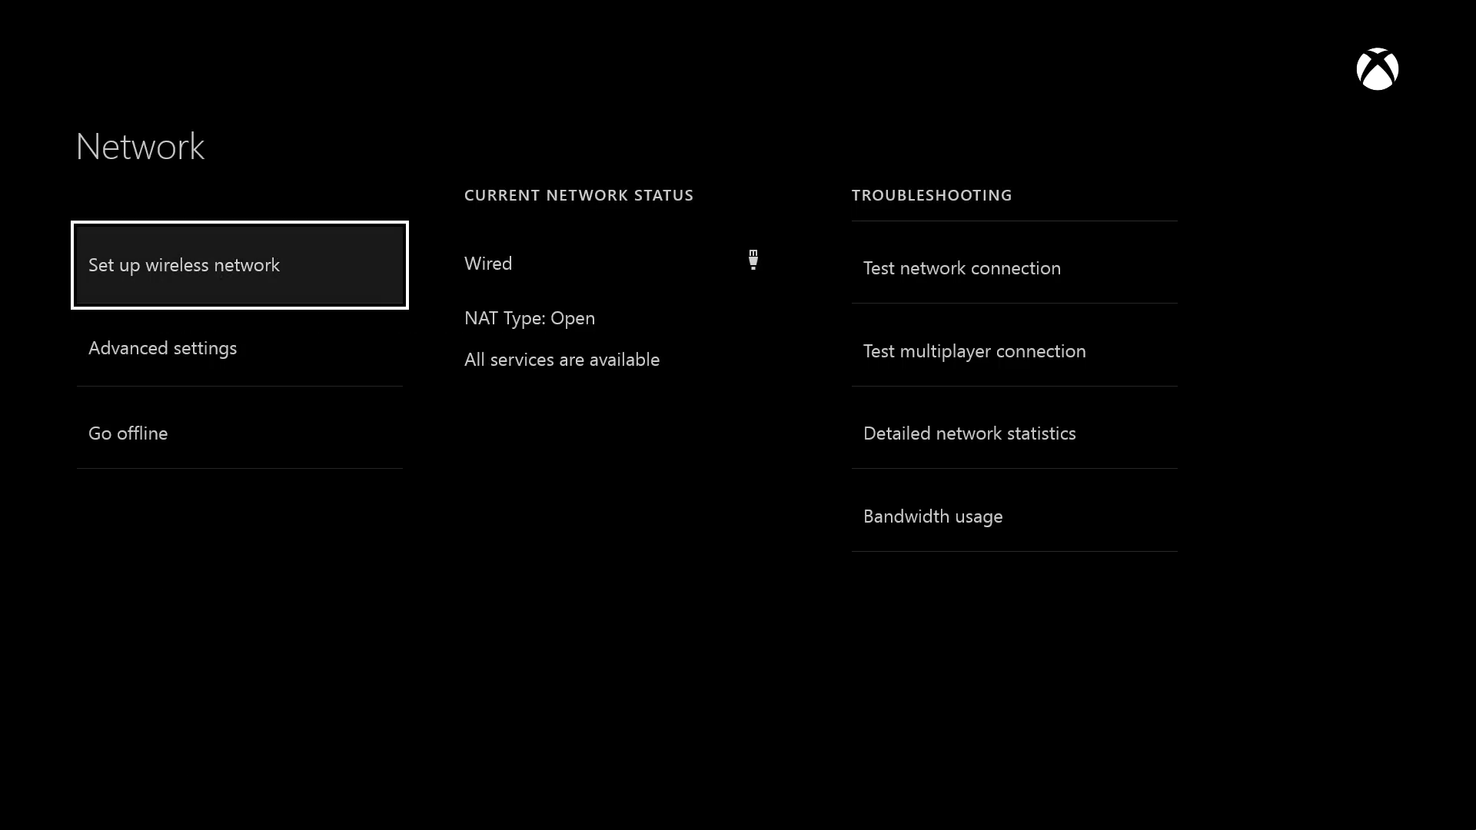